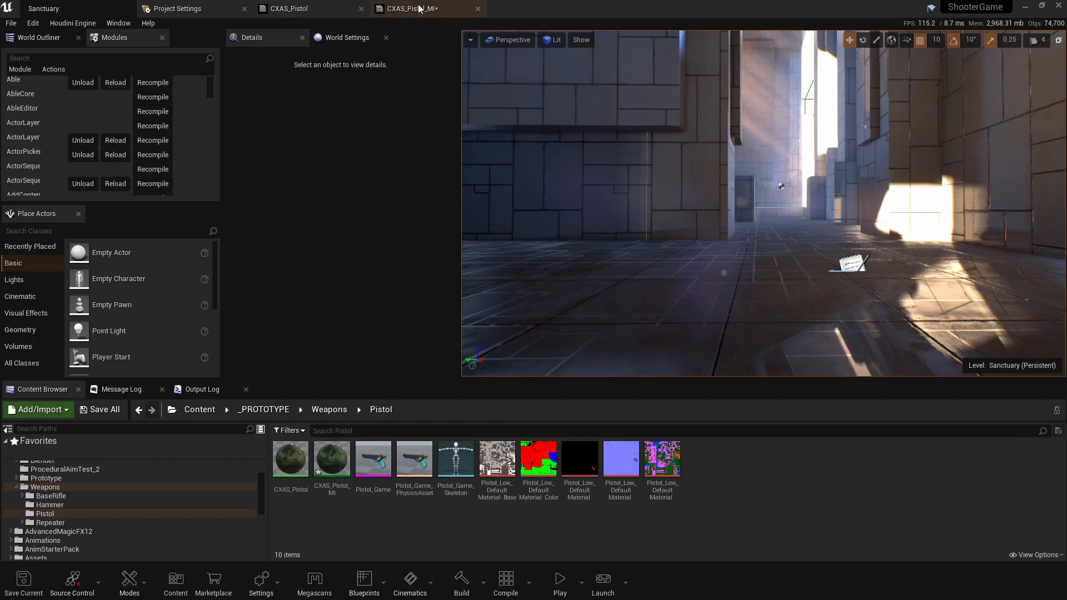
Recolour CXAS_Pistol_MI's vector parameters to red dark metal, teal grip and blue shiny metal
left_click(407, 8)
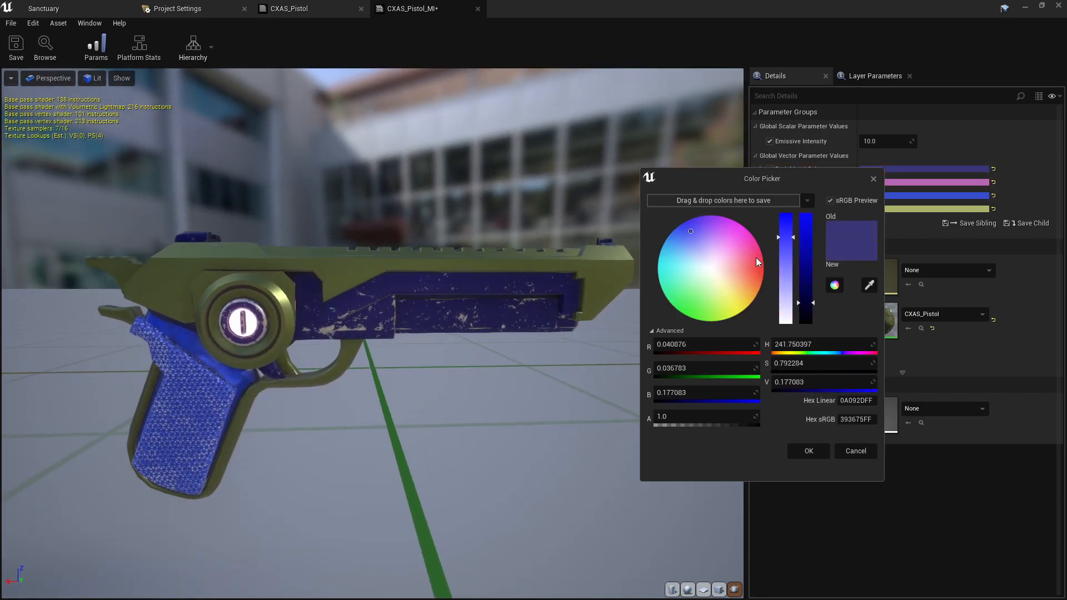
left_click(808, 450)
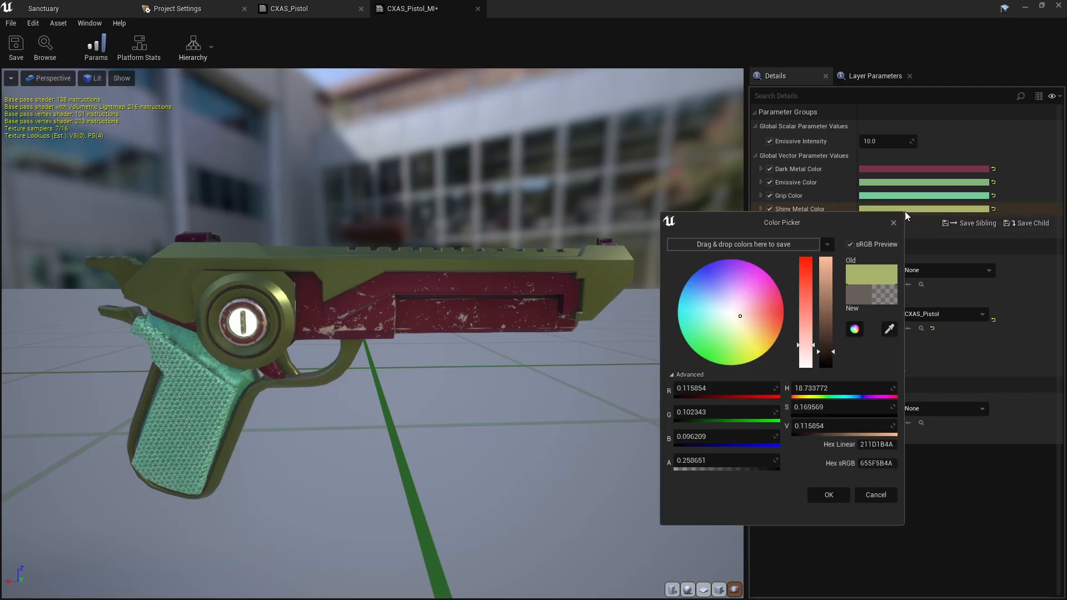
left_click(827, 494)
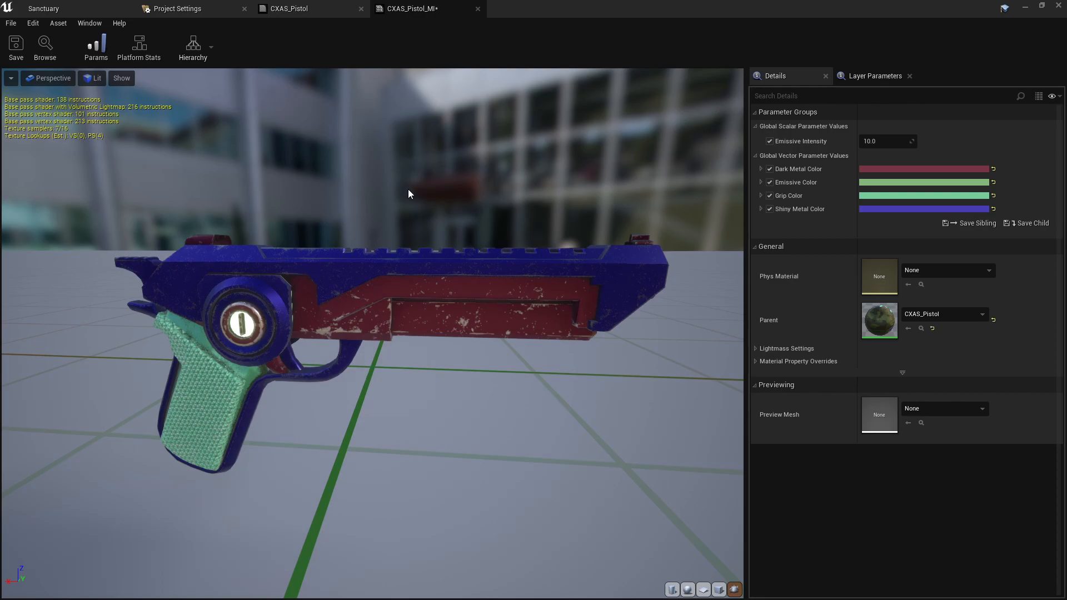
mouse_move(415, 289)
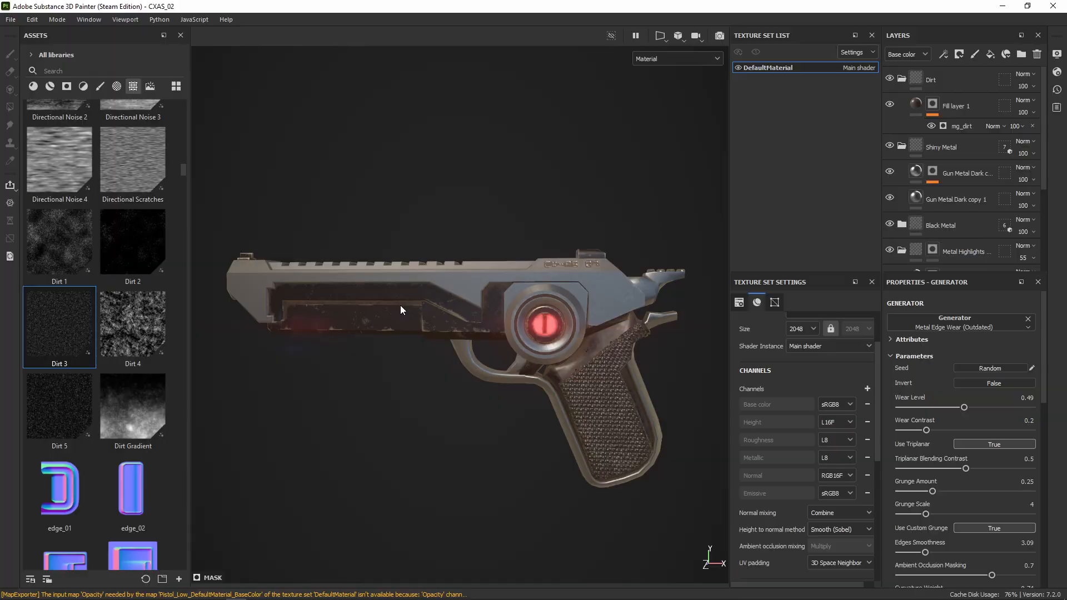
mouse_move(840, 124)
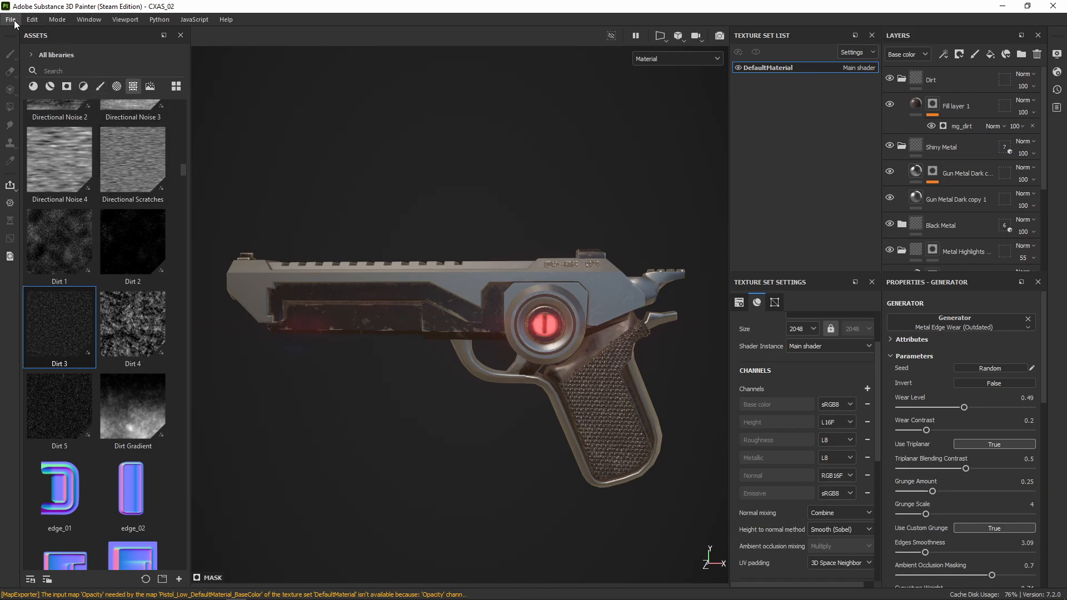
mouse_move(393, 395)
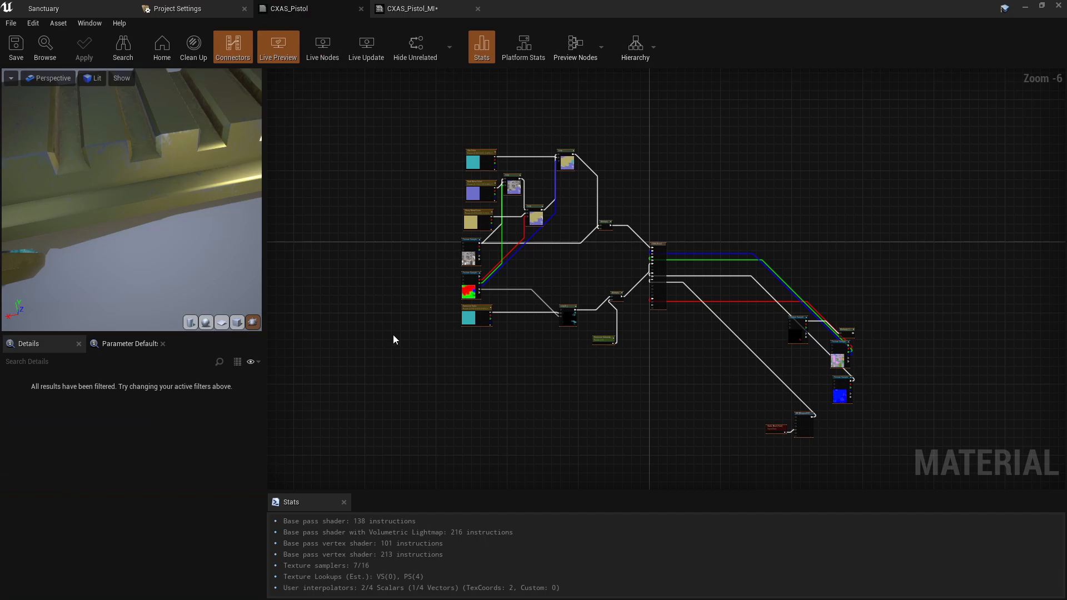
mouse_move(517, 437)
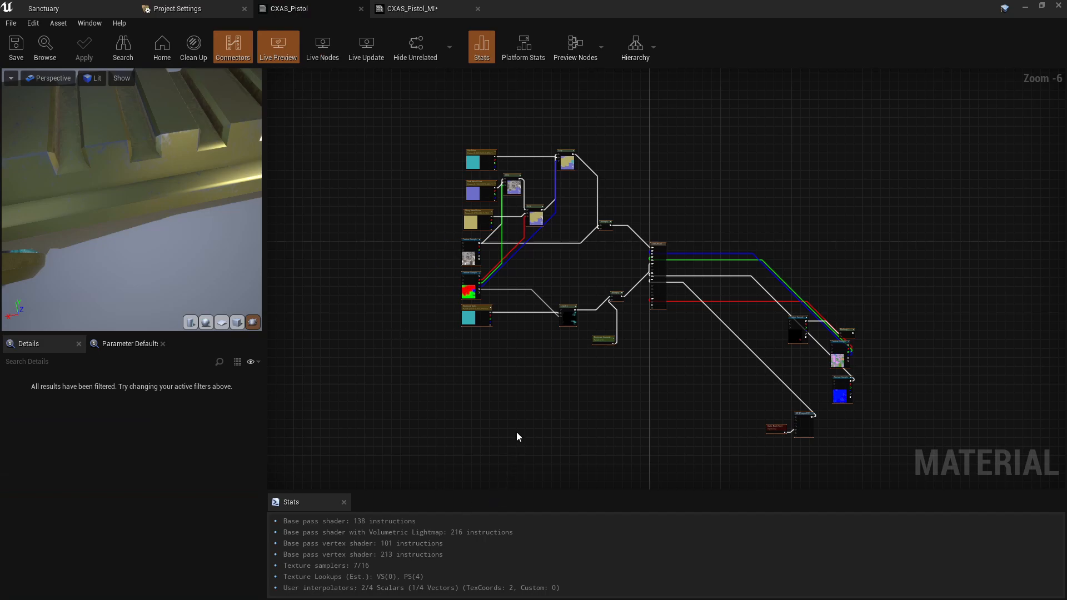
mouse_move(414, 262)
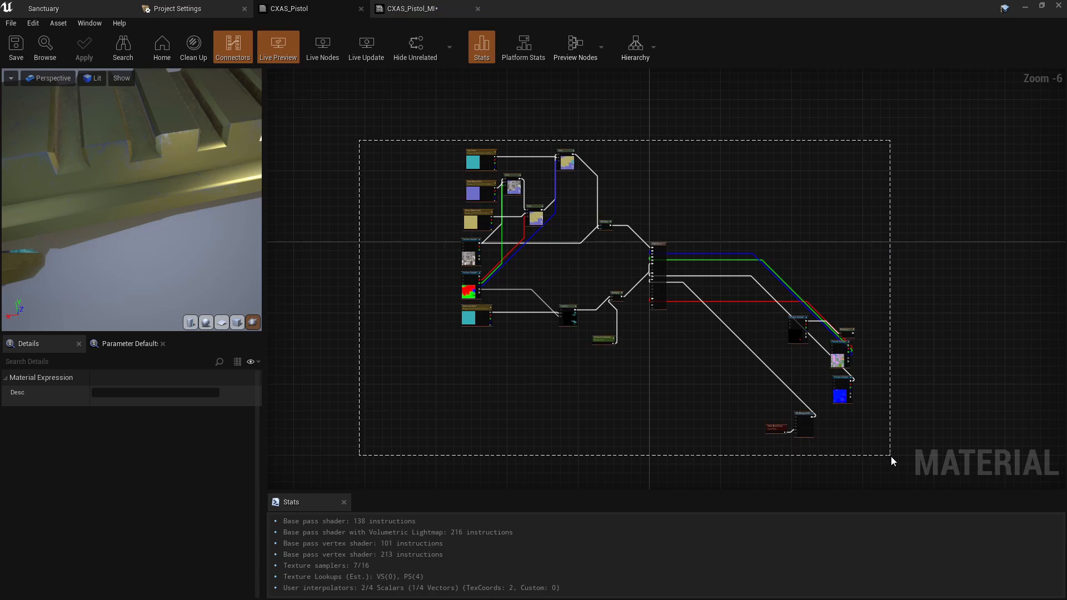
Show the CXAS_Pistol master material's node graph in its editor tab
left_click(411, 8)
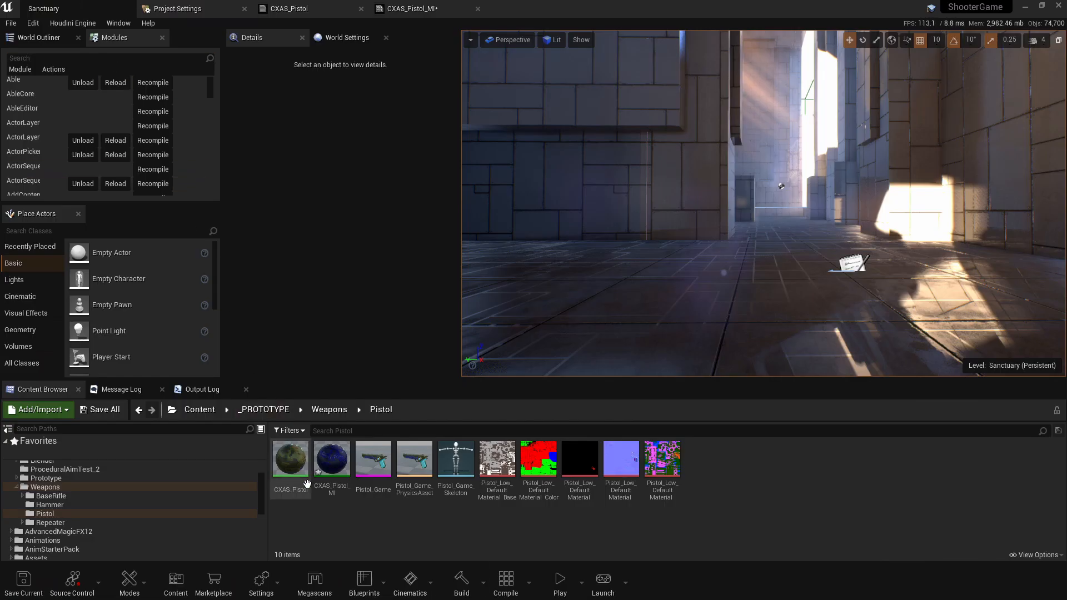
mouse_move(289, 456)
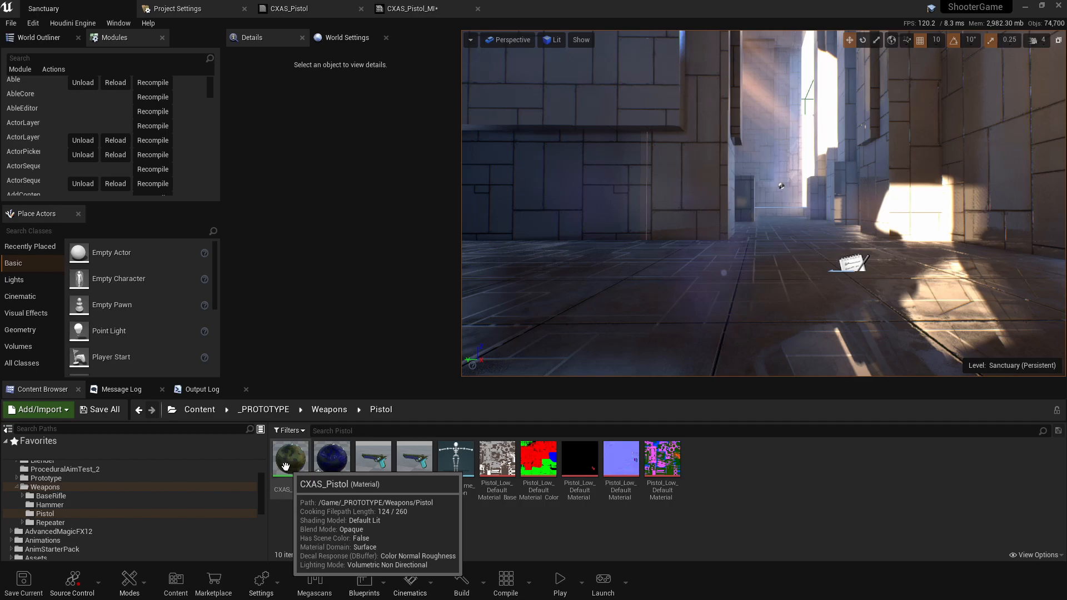
mouse_move(373, 457)
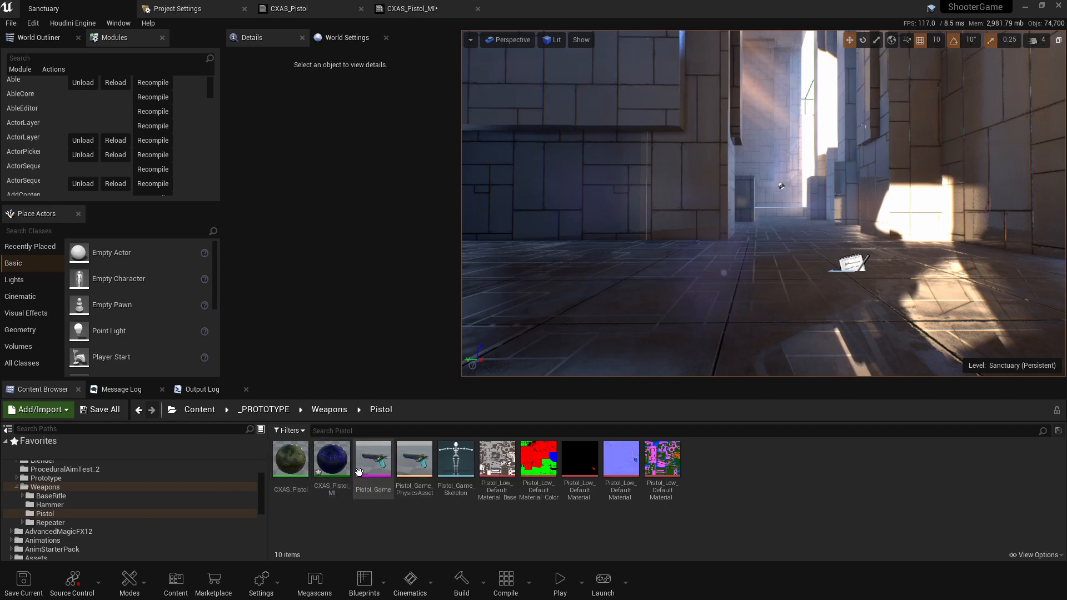
mouse_move(331, 459)
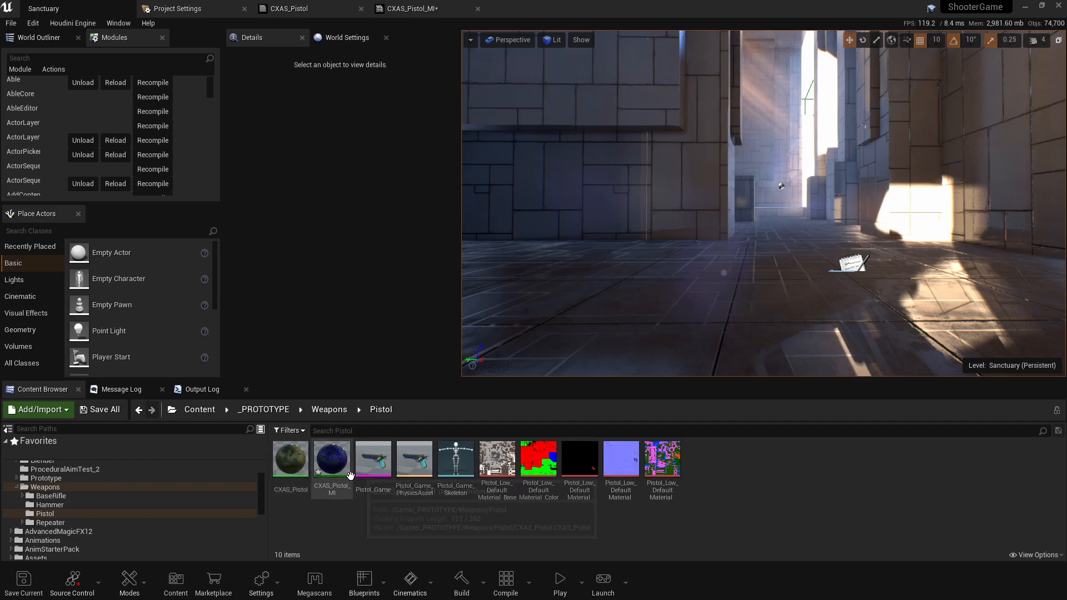
mouse_move(331, 459)
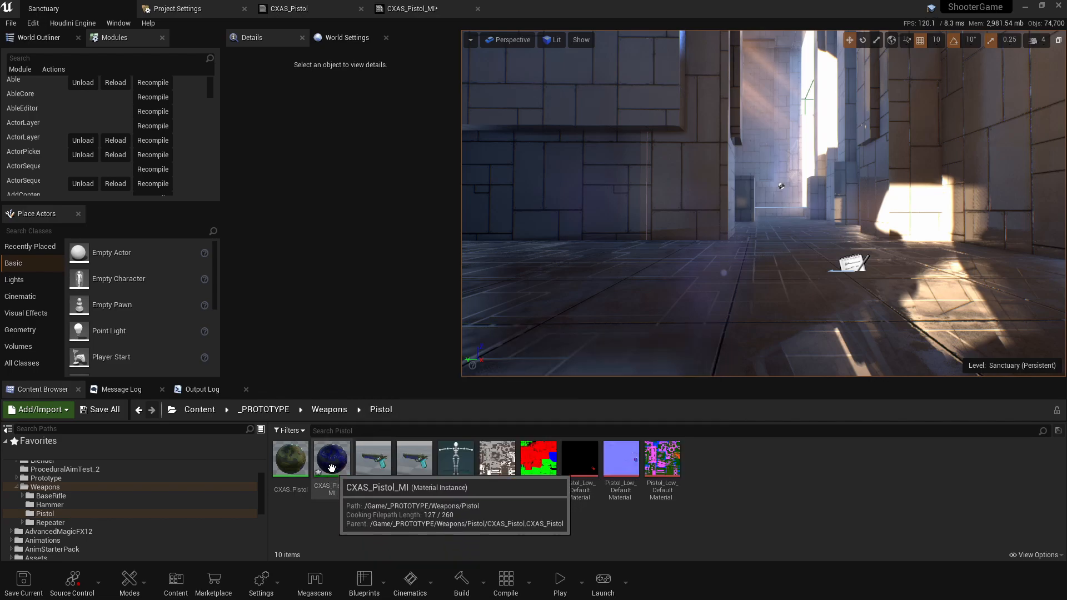